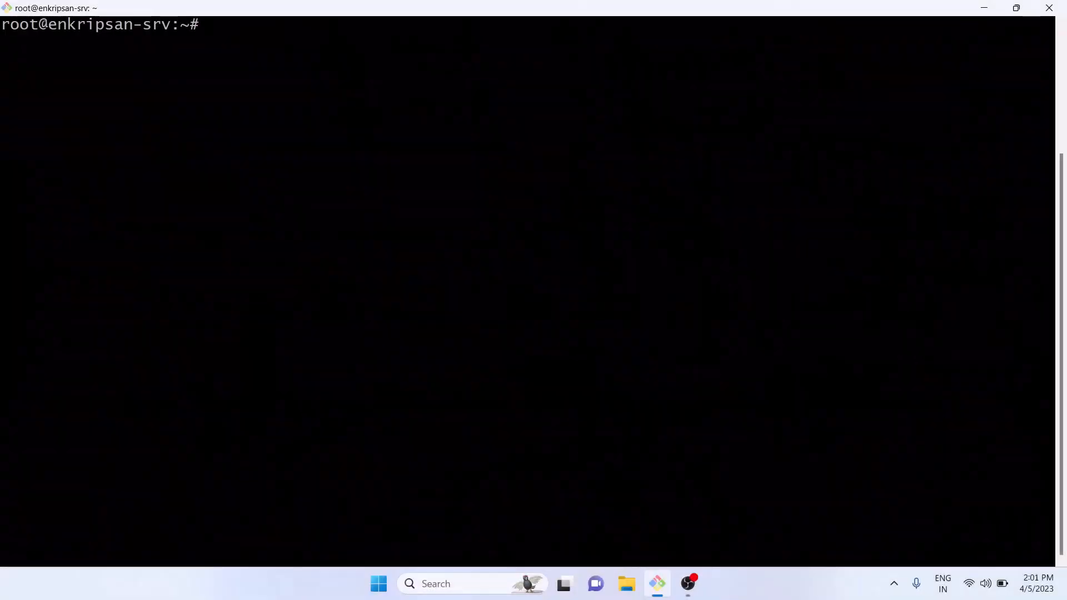
Refresh the server's package lists with apt update -y and begin the Postfix install command.
text(apt update)
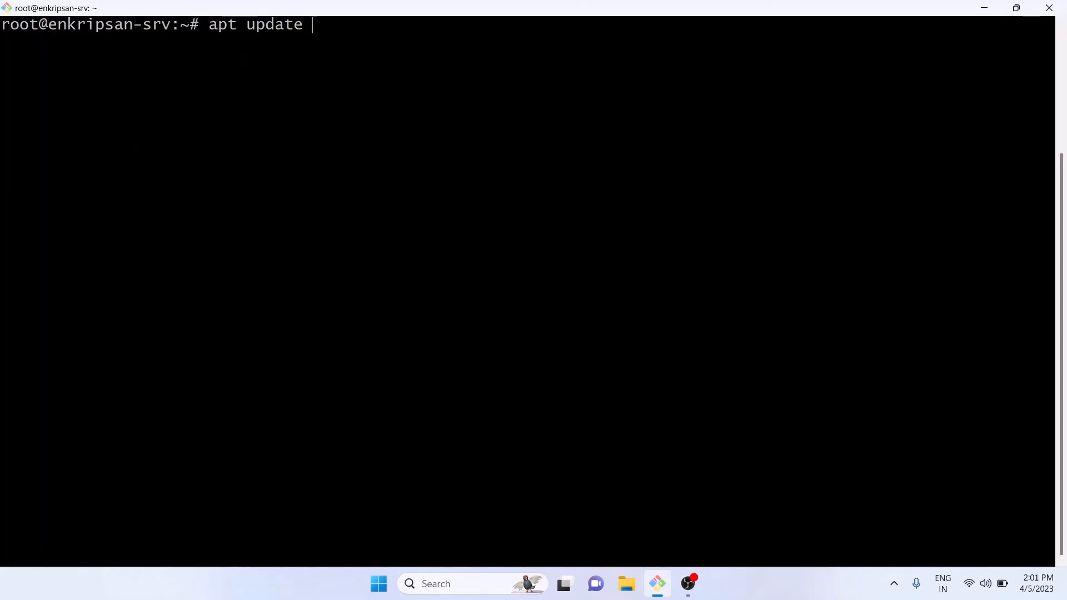
text(-y)
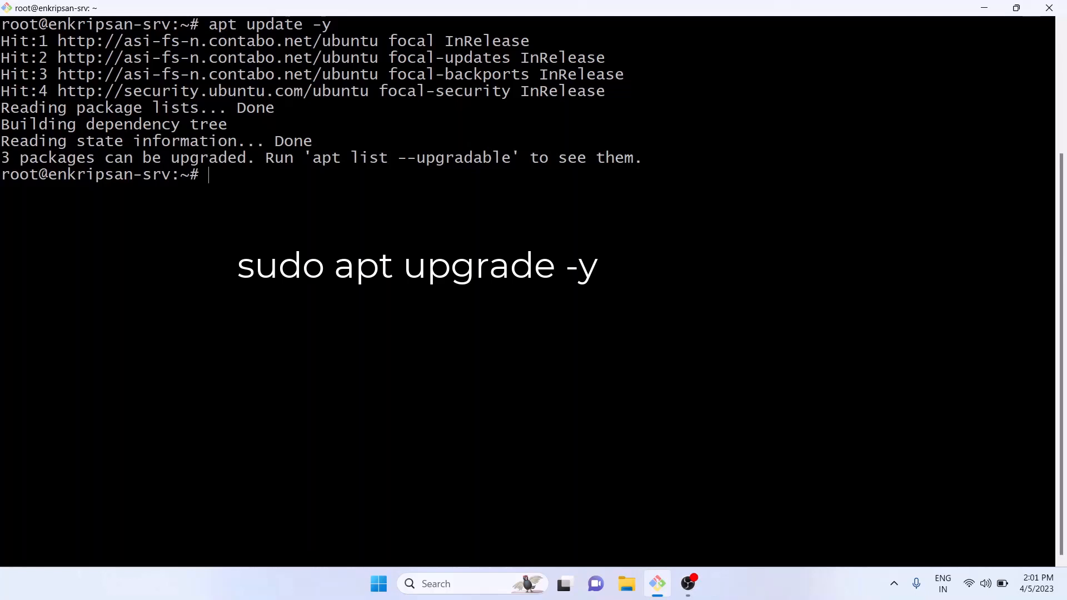
text(apt install postfix)
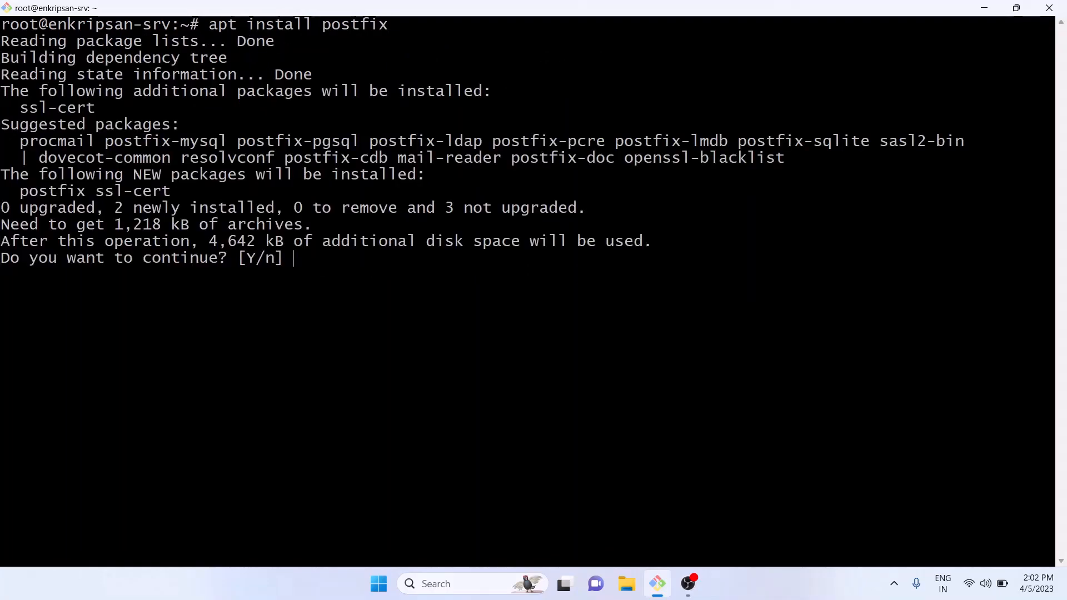
Confirm the Postfix installation with Y.
text(Y)
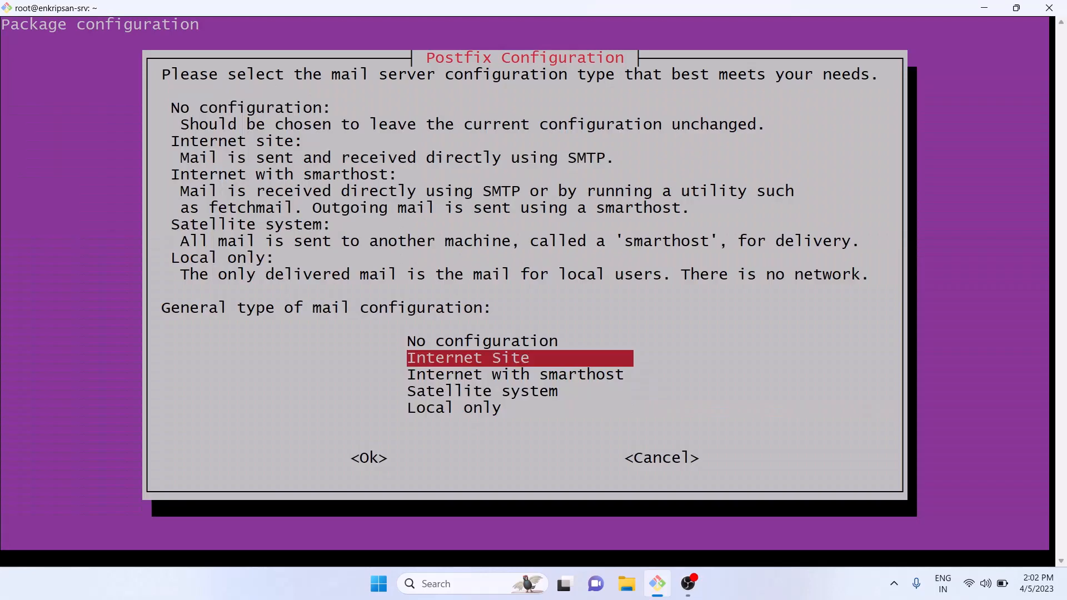
Choose Internet Site as the mail type and accept the suggested system mail name.
click(369, 458)
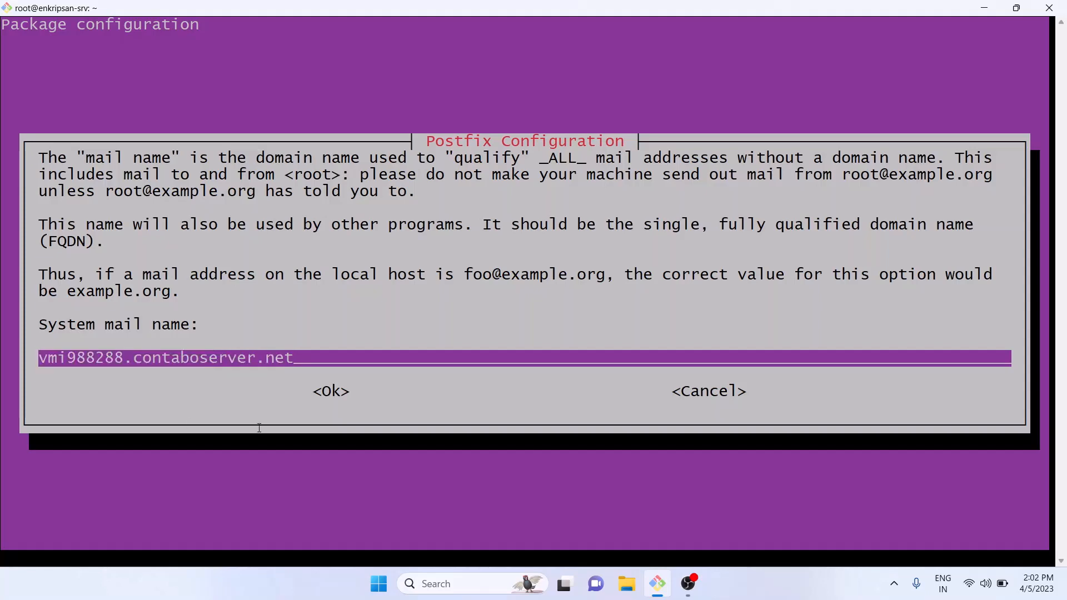
click(331, 390)
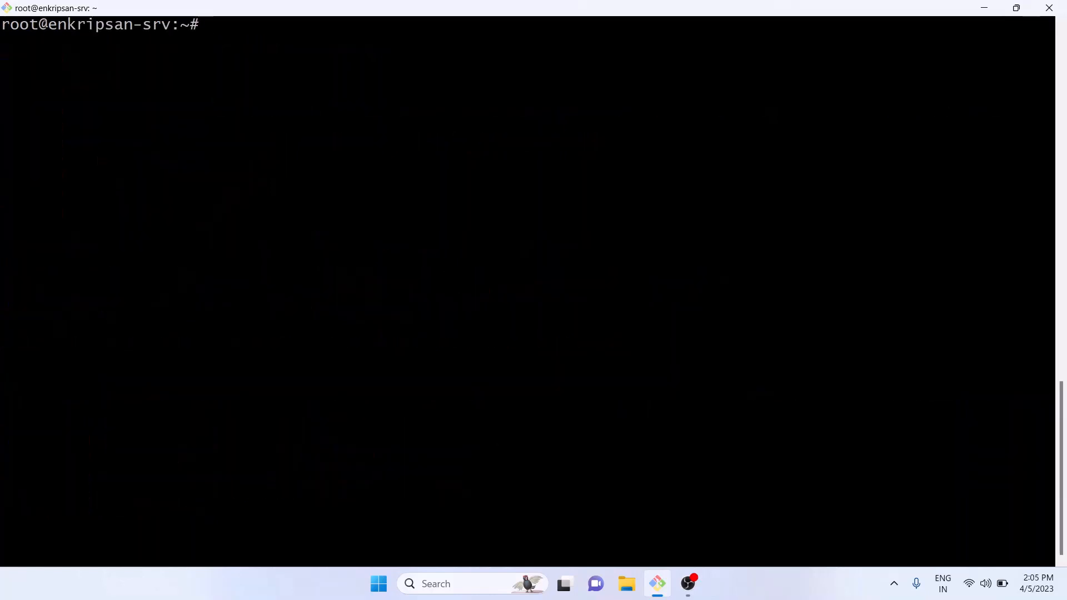
Check the Postfix service status, then open /etc/postfix/main.cf in vi.
text(systemctl status pos)
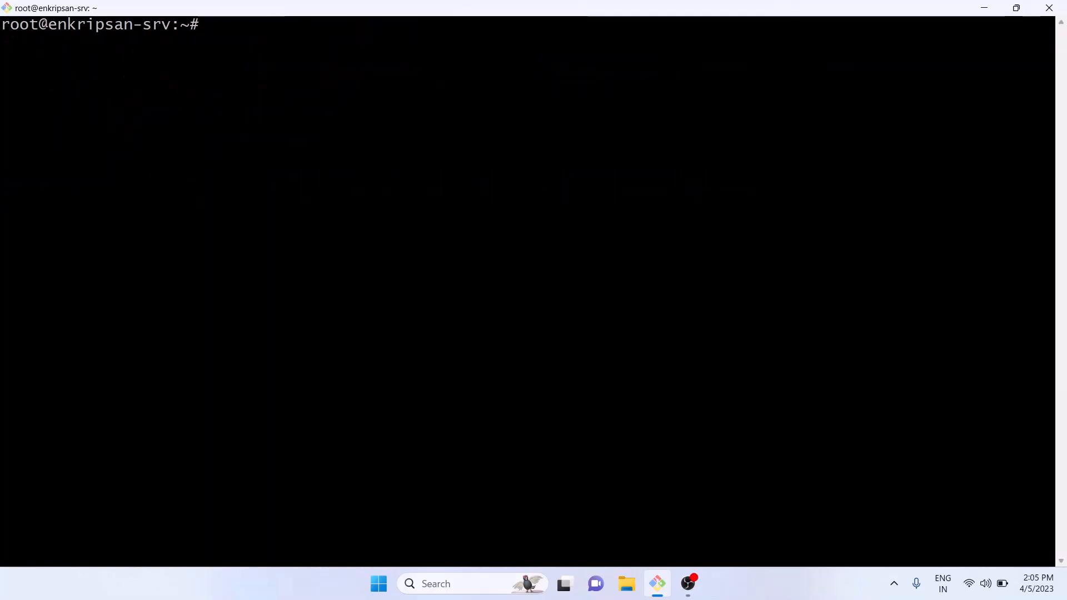
text(vi /etc/)
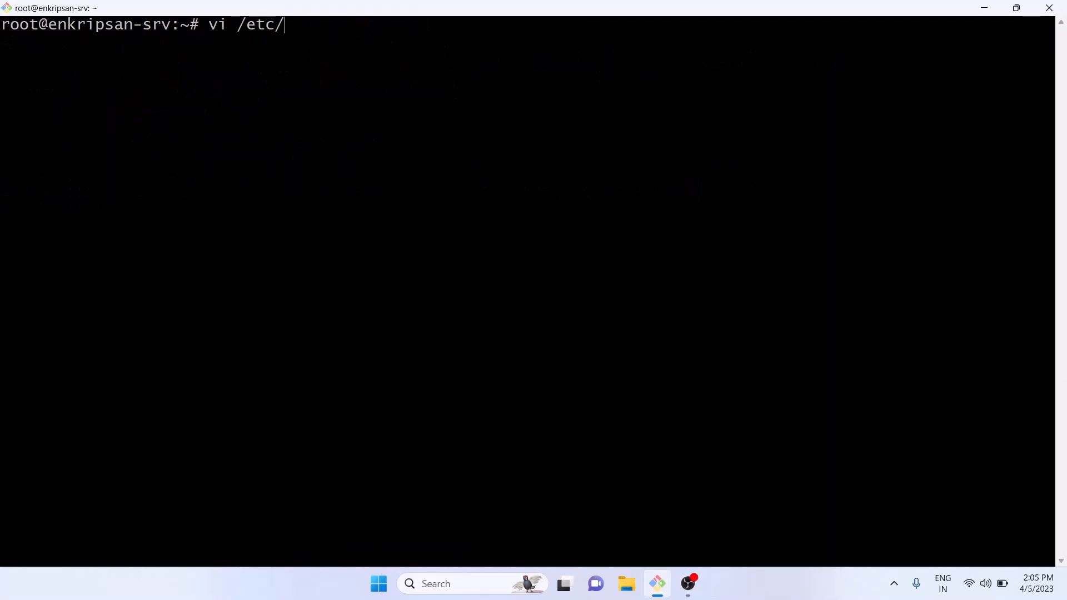
text(postfix/)
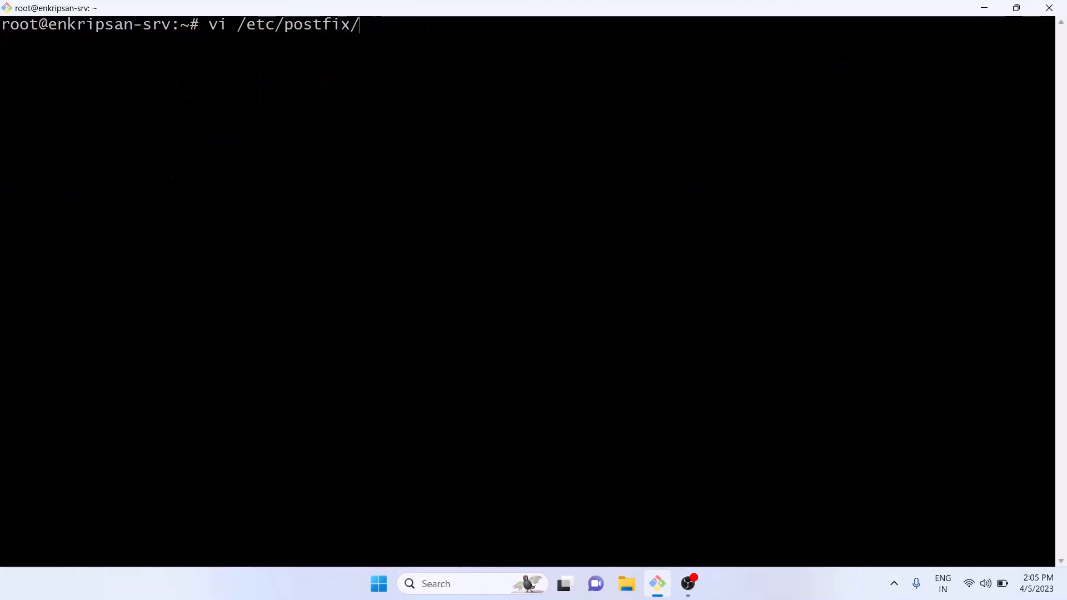
text(main.cf)
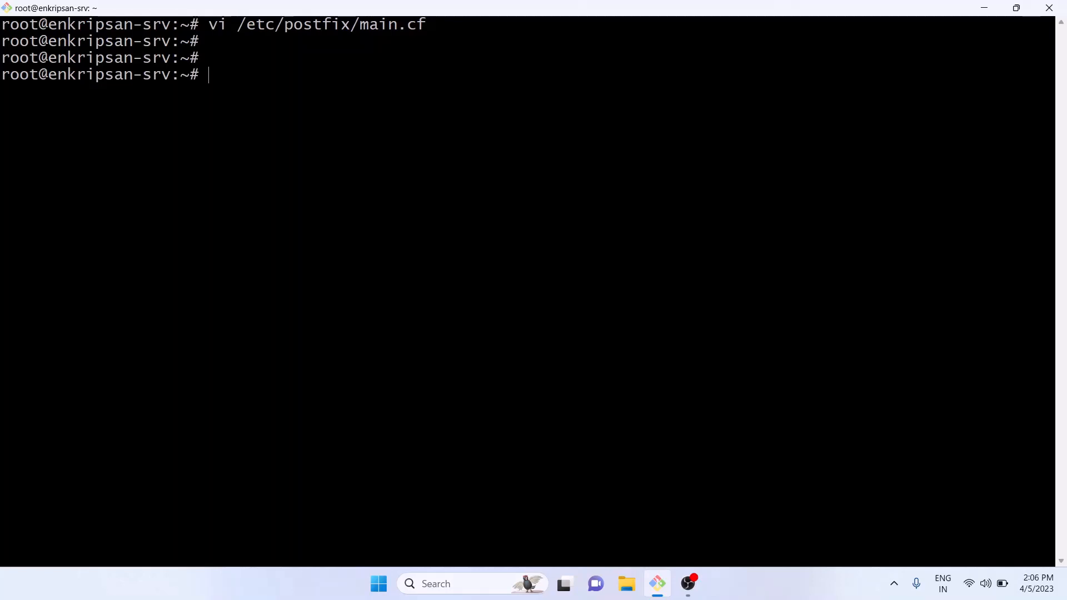
text(echo)
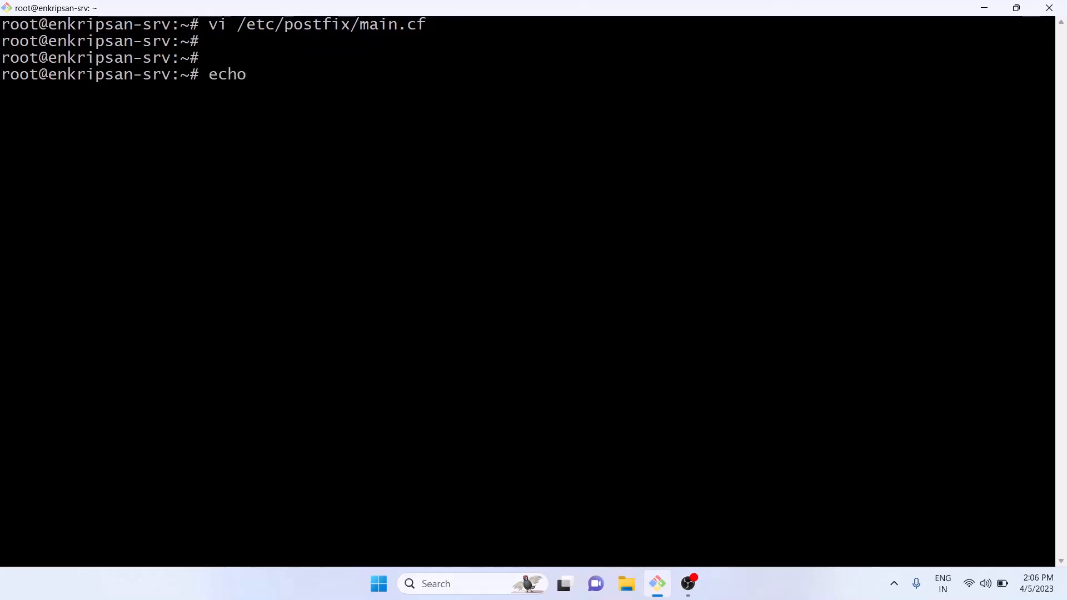
text("This)
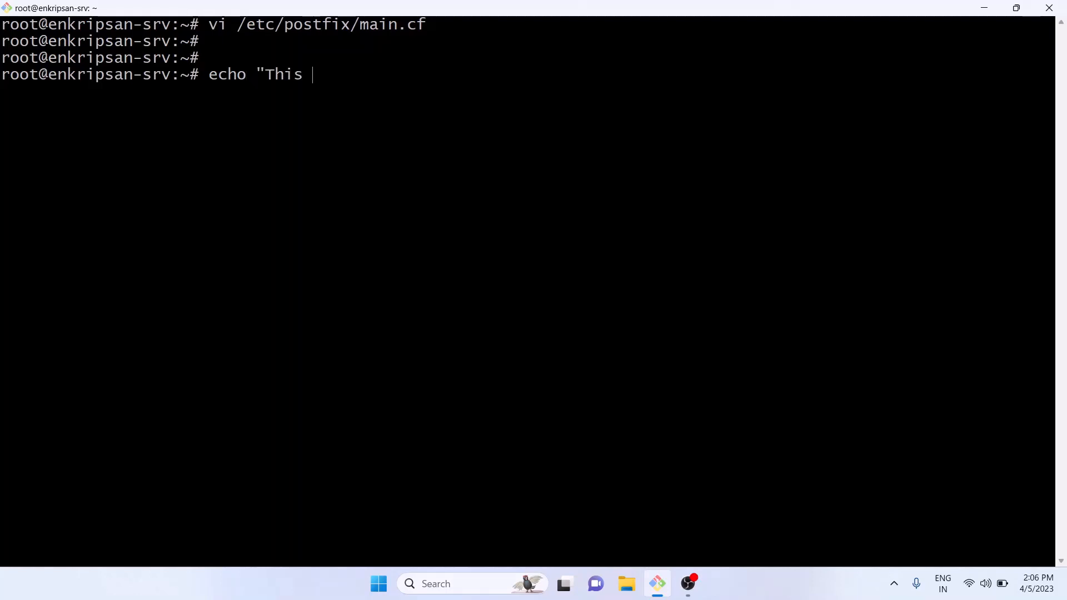
text(is a test email)
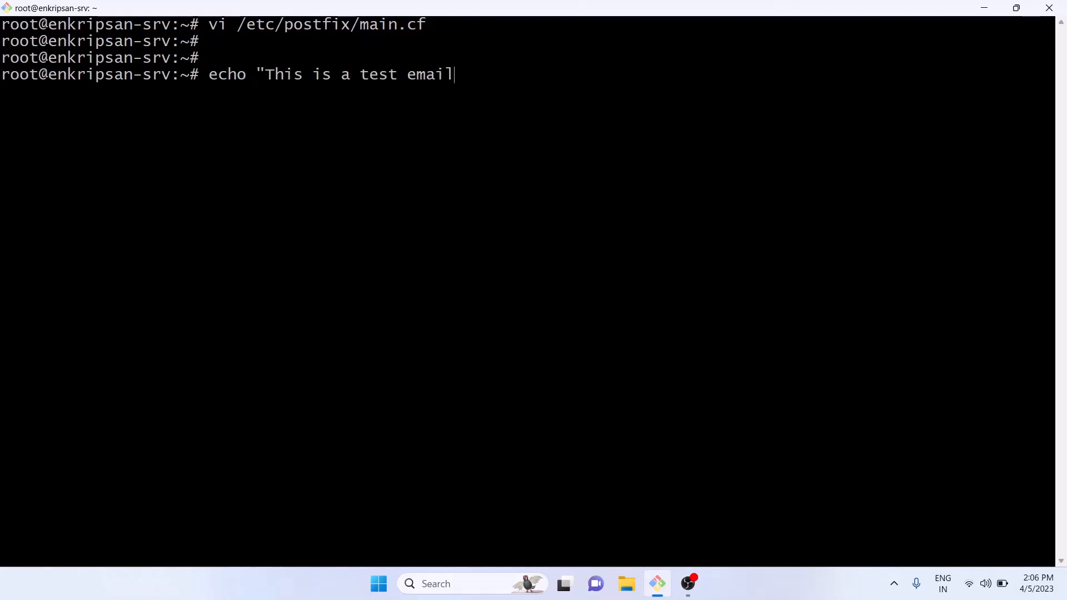
text(" | mail -s "Test Email)
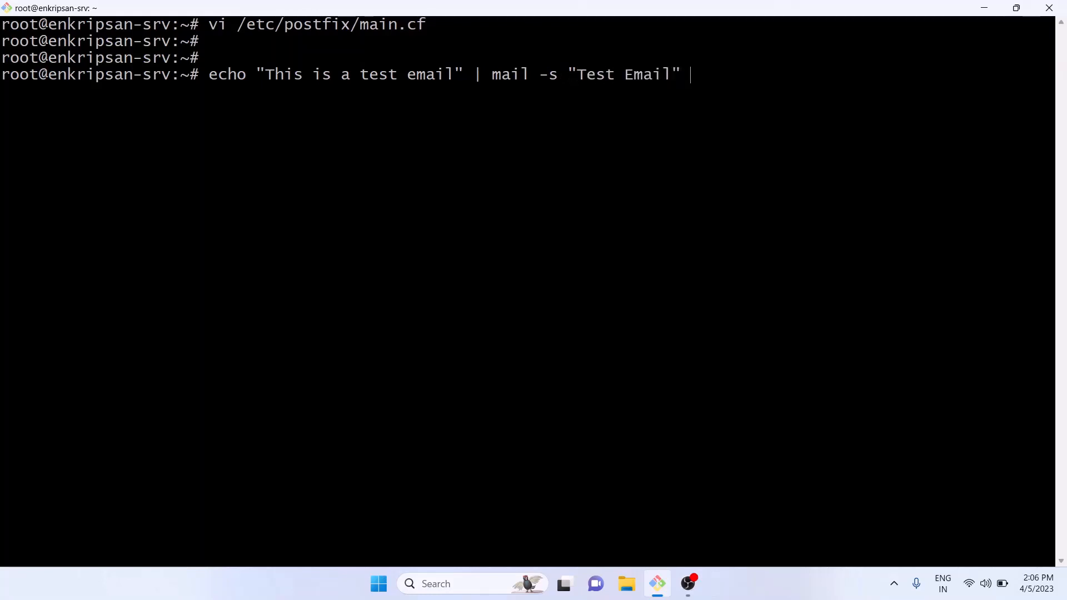
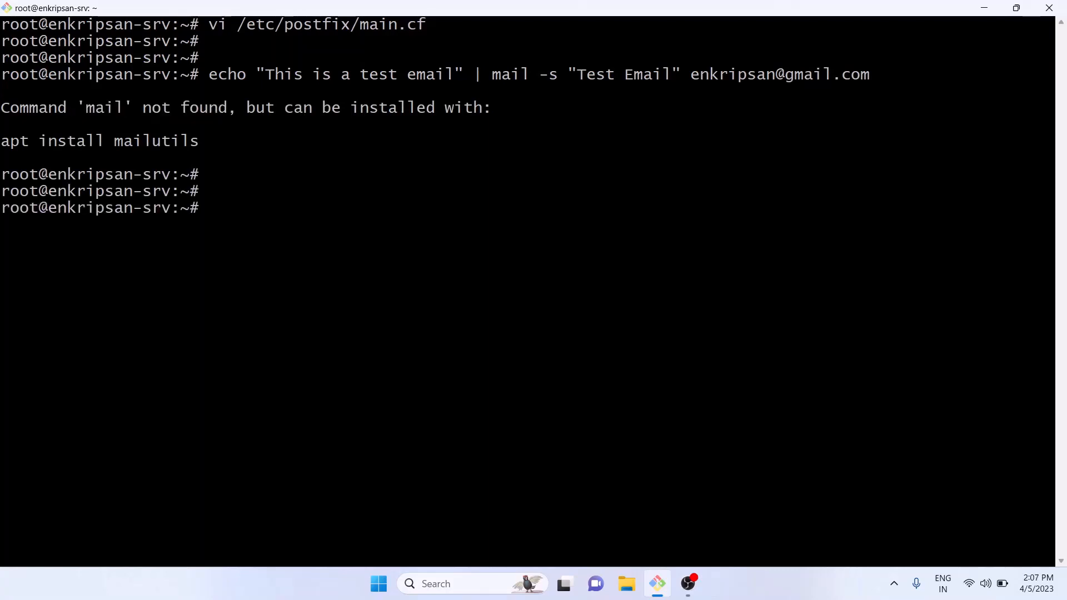
text(apt install mailutils)
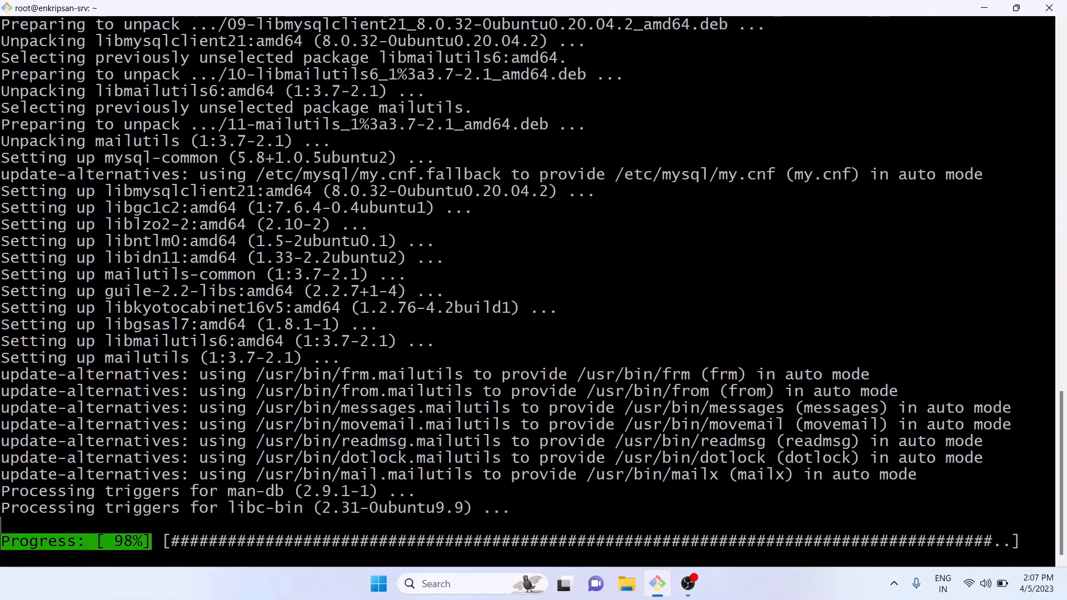
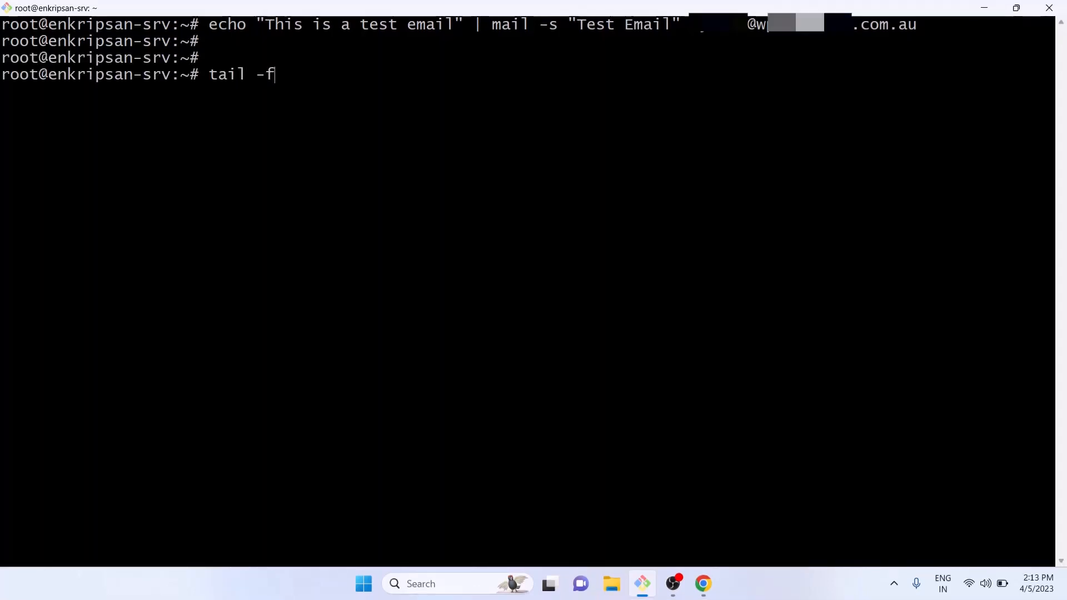
Watch /var/log/mail.log for a sent status, then switch to the browser.
text(/va)
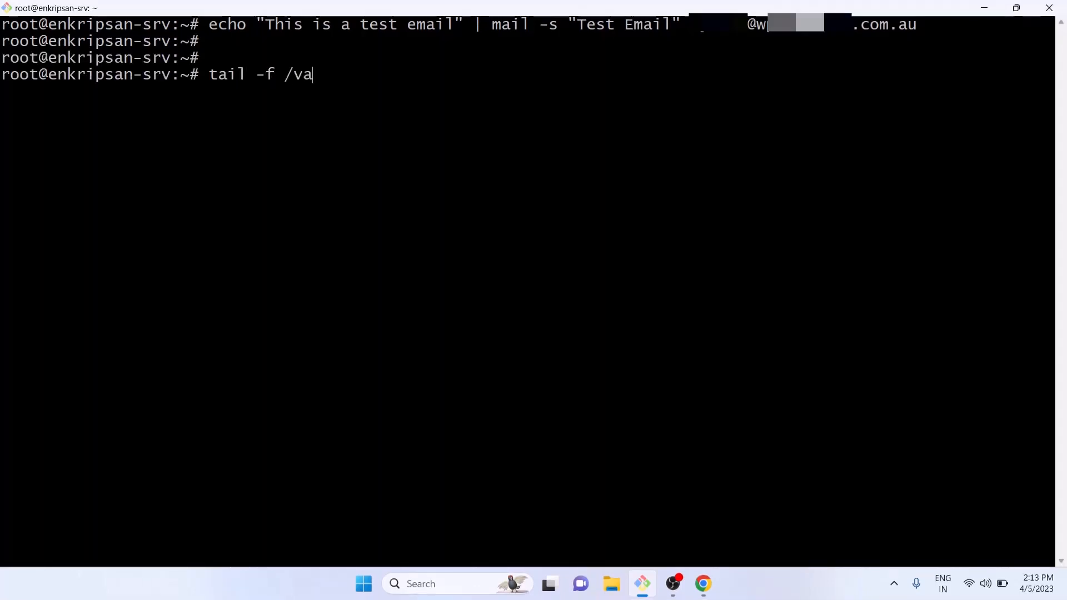
text(r/log/)
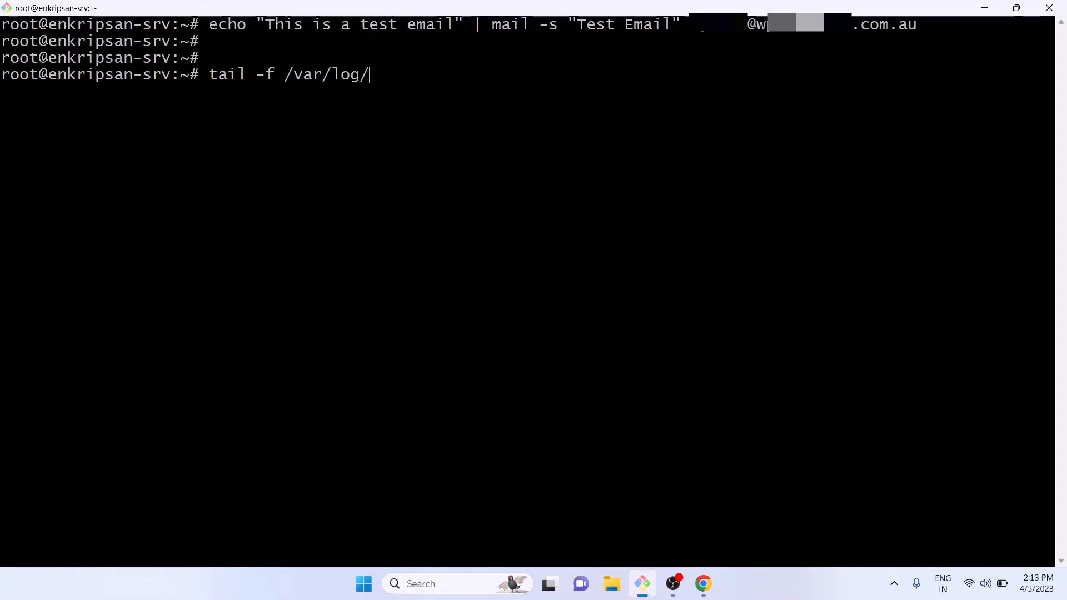
text(mail.log)
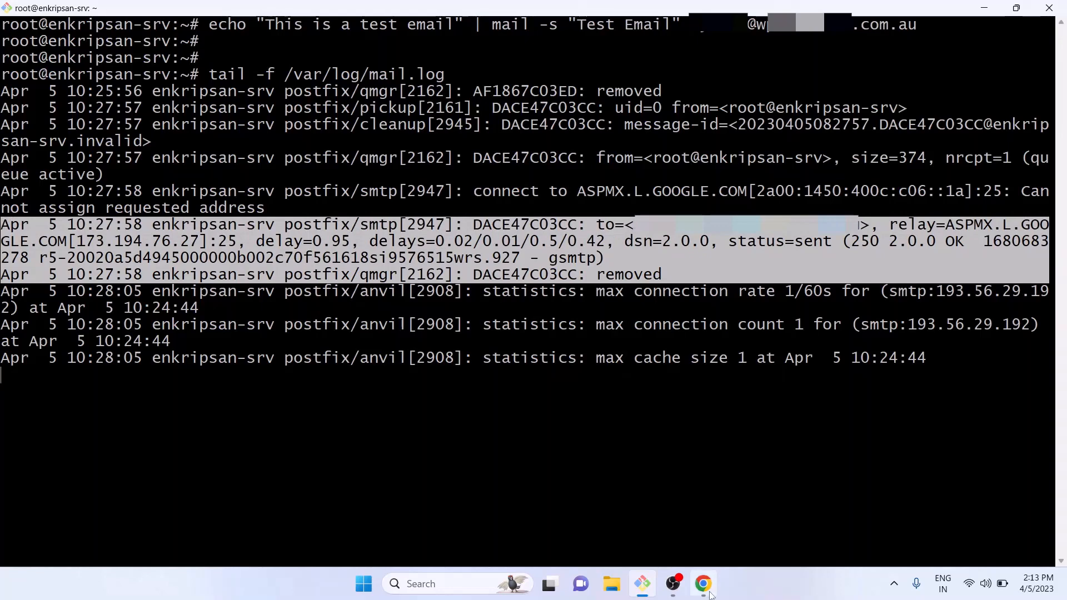
click(703, 583)
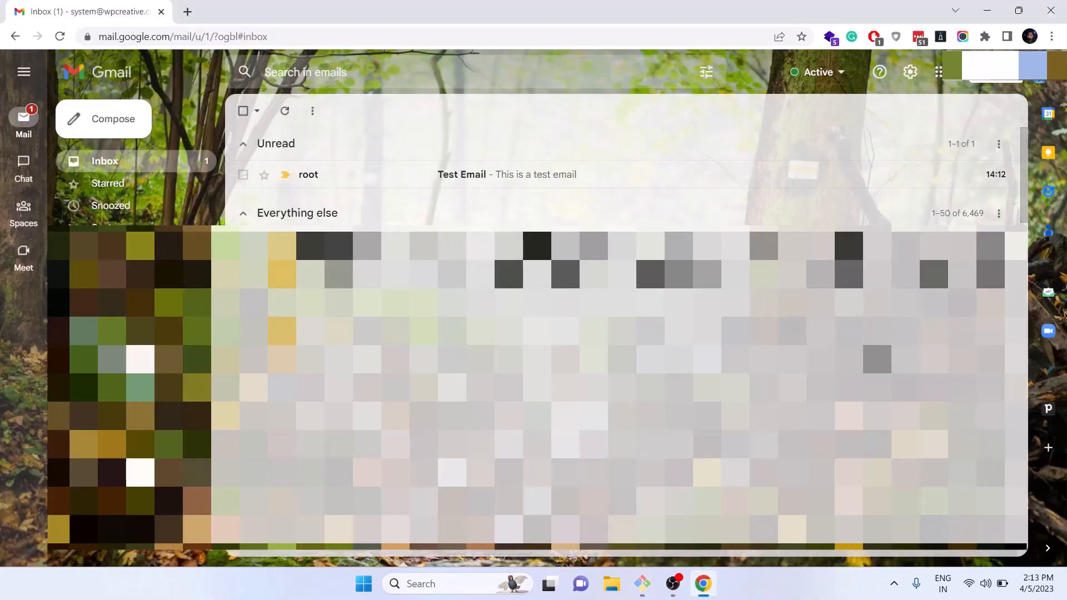
Open the 'Test Email' message from root in Gmail.
click(461, 174)
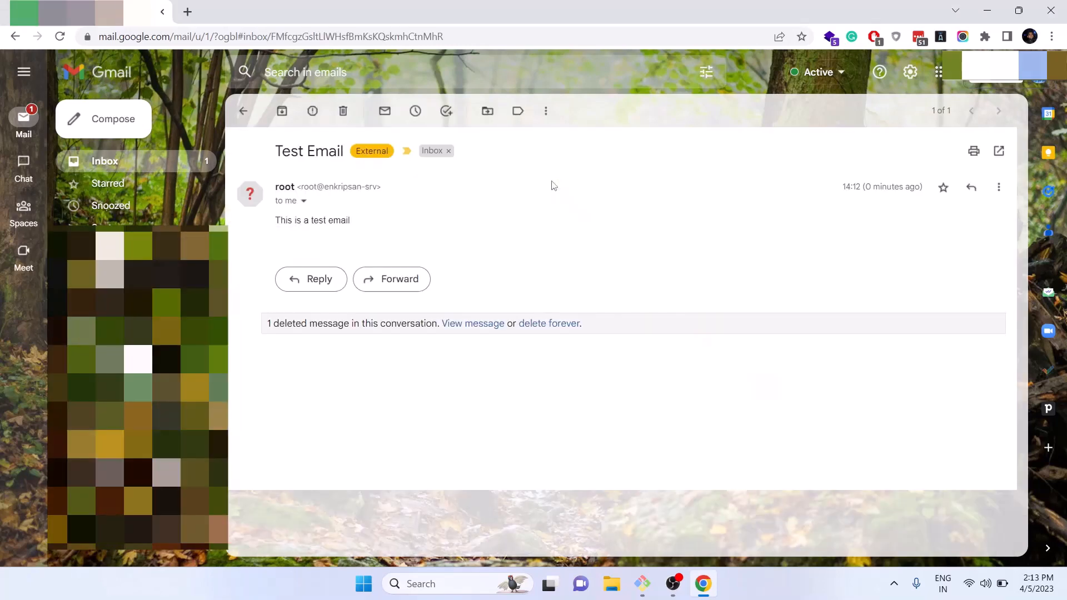
click(304, 200)
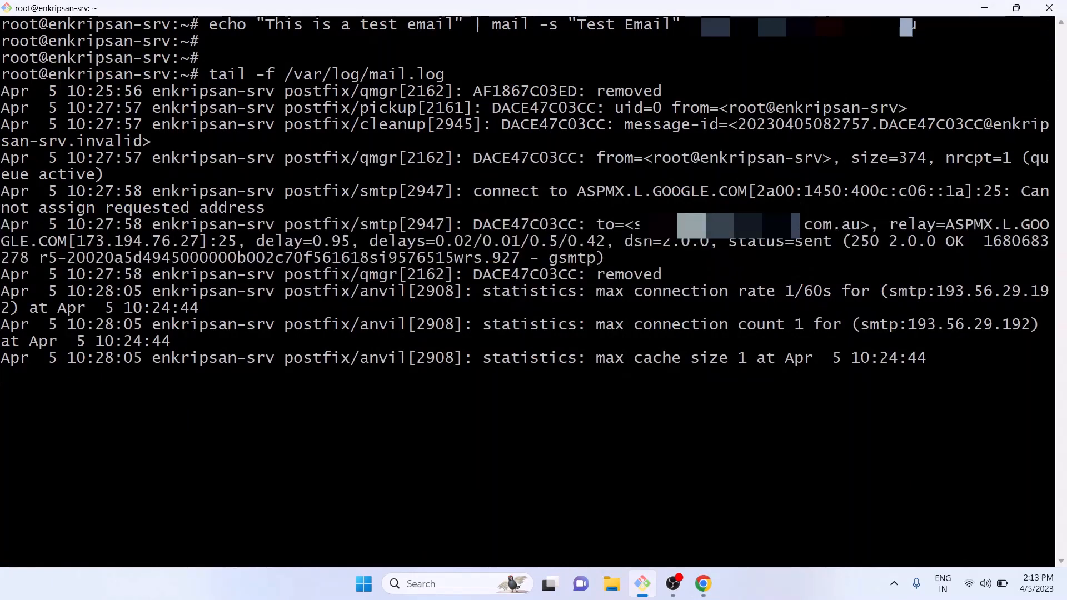
Stop the log tail and mail 'This is another test email' with a custom From address.
key(ctrl+c)
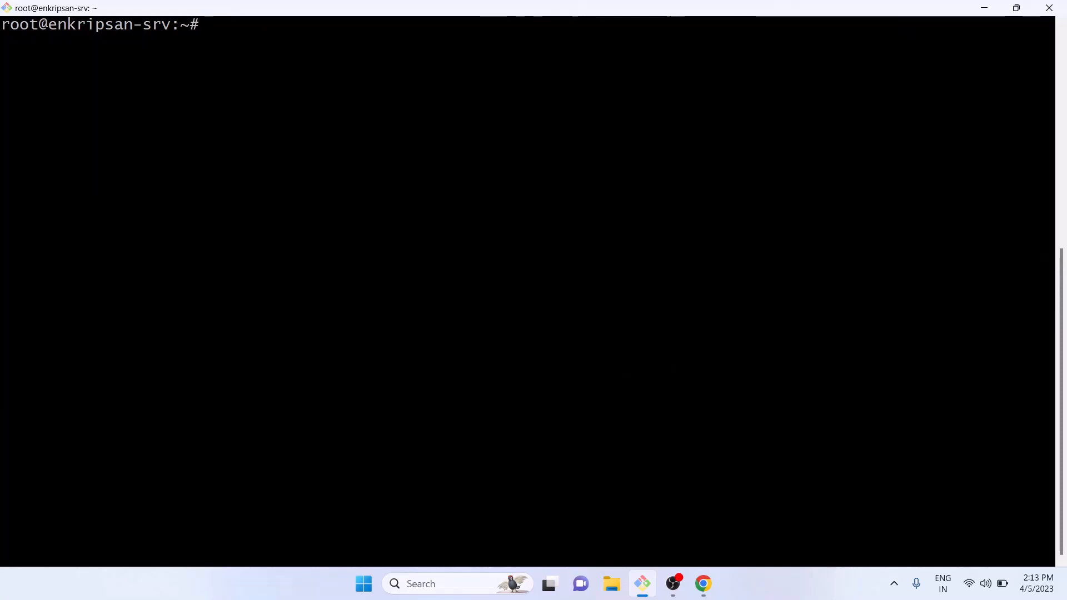
text(echo "This is)
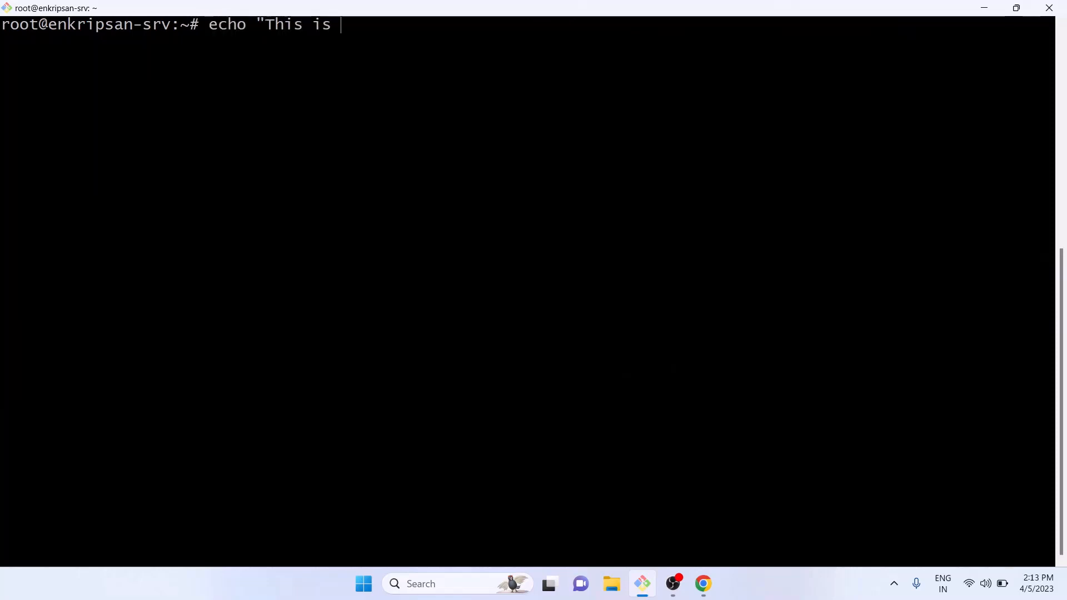
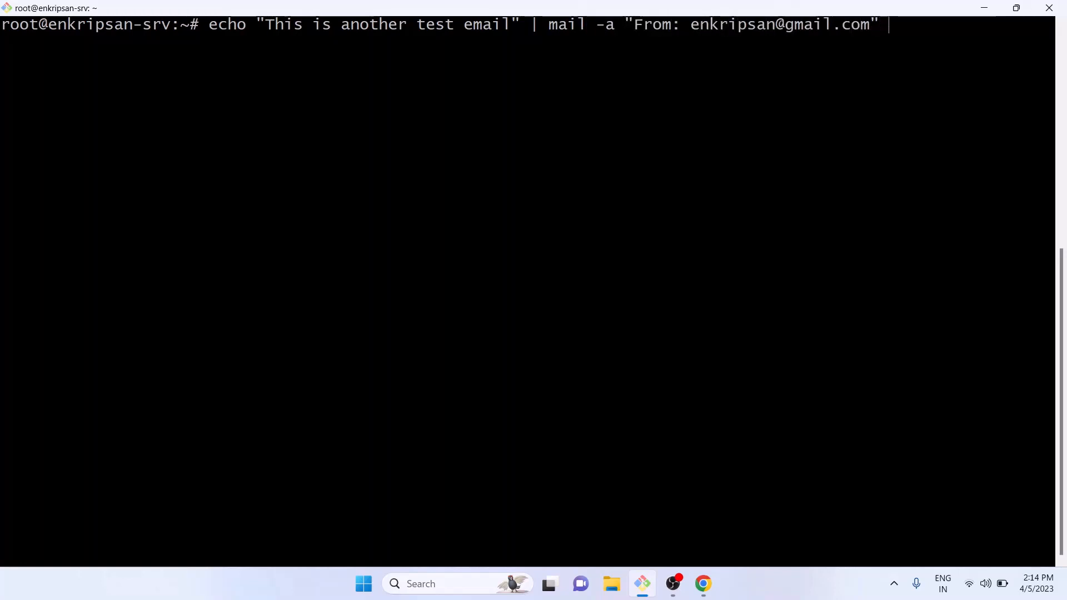
text(-s "Another test email" s)
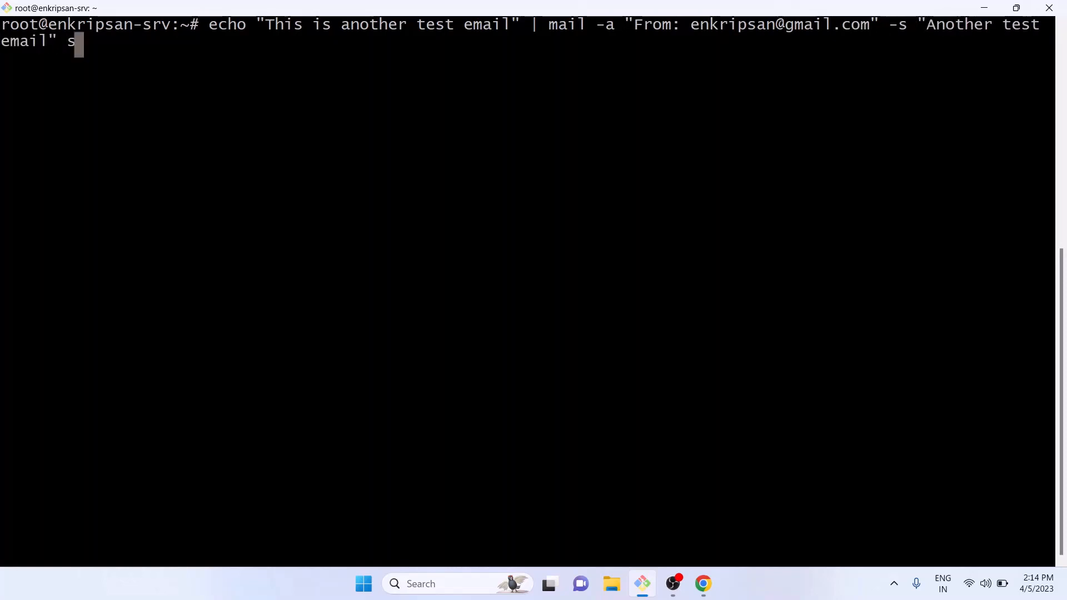
text(omeone@example.com.au)
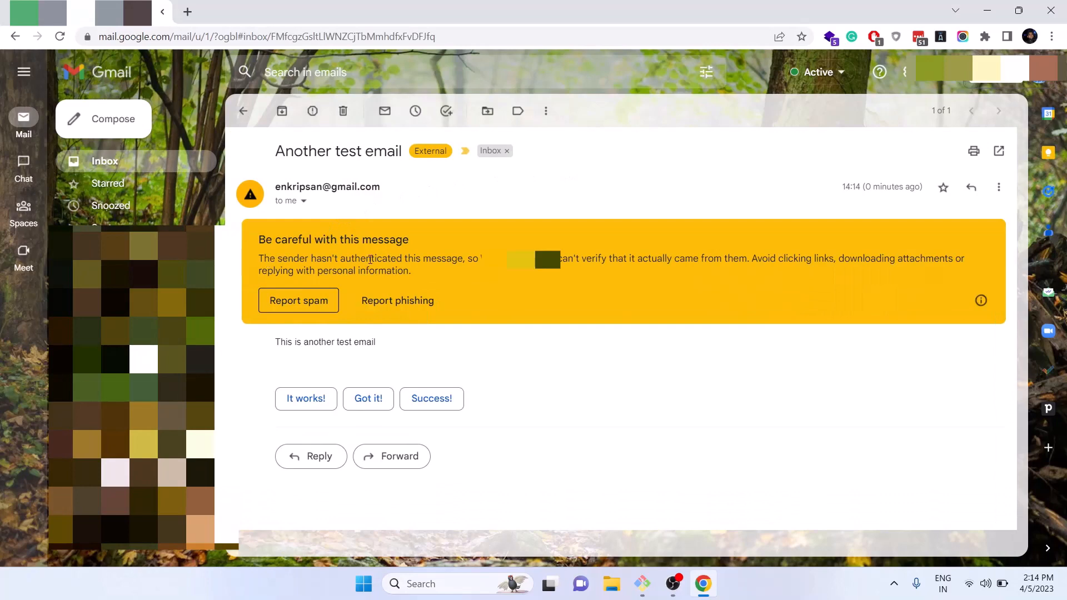
mouse_move(674, 279)
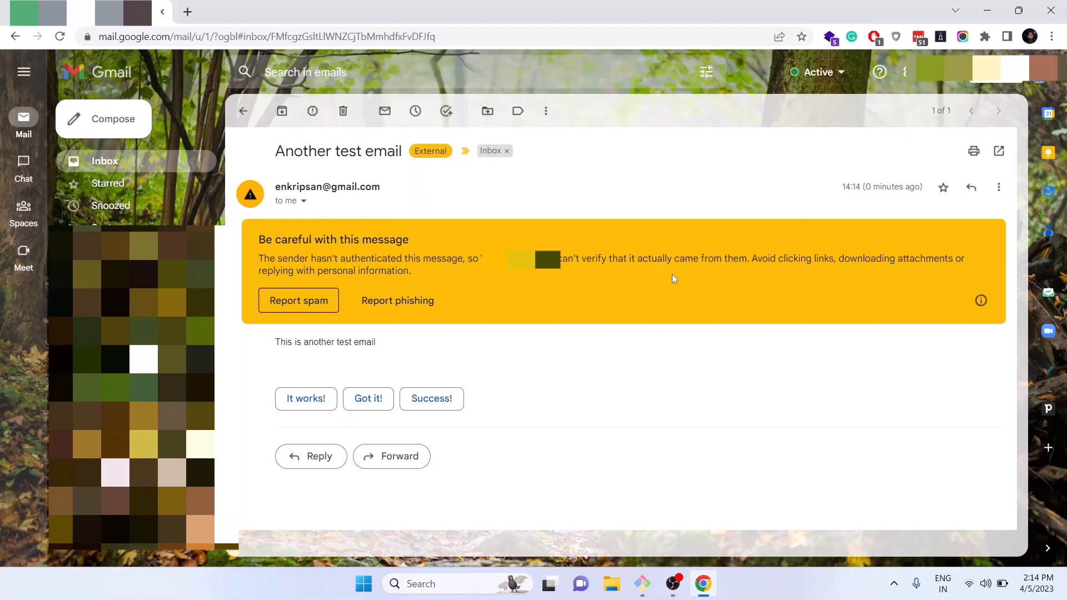
mouse_move(323, 210)
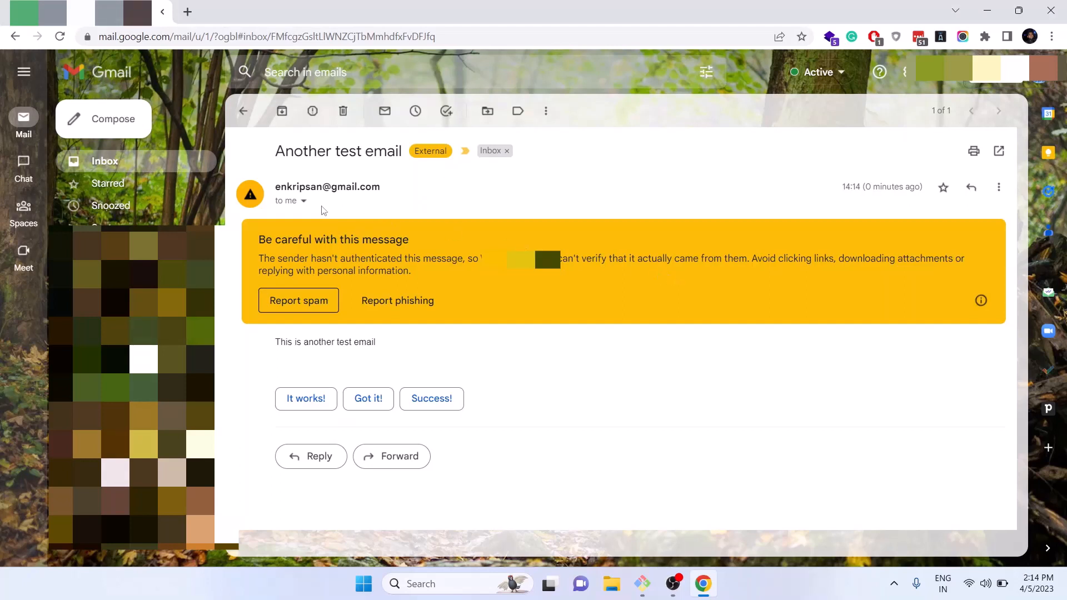
mouse_move(303, 200)
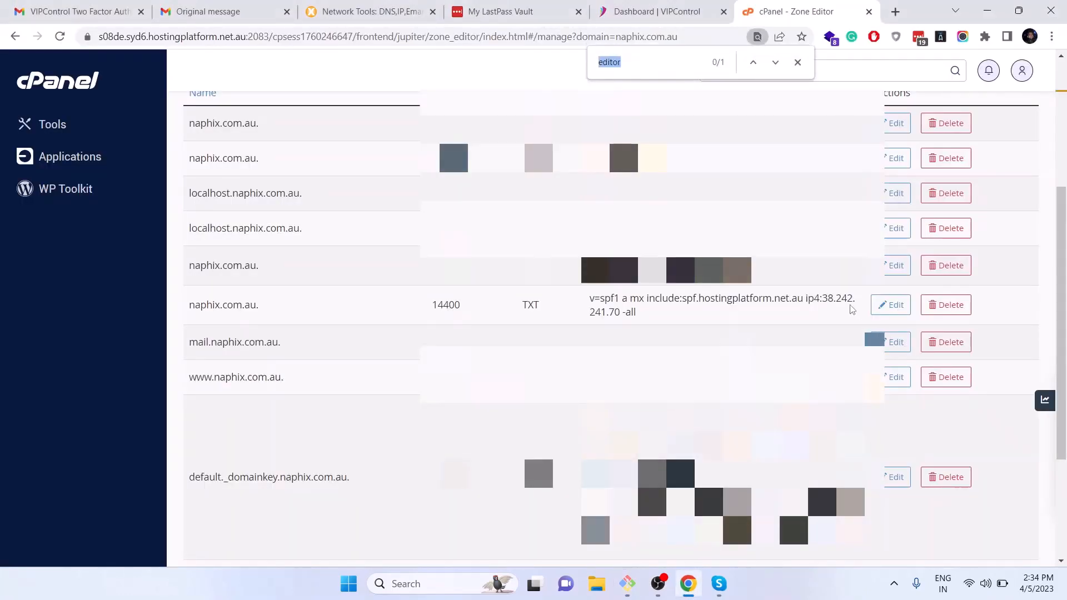
Add ip4:62.171.180.227 to the SPF TXT record and save it.
text(SPF)
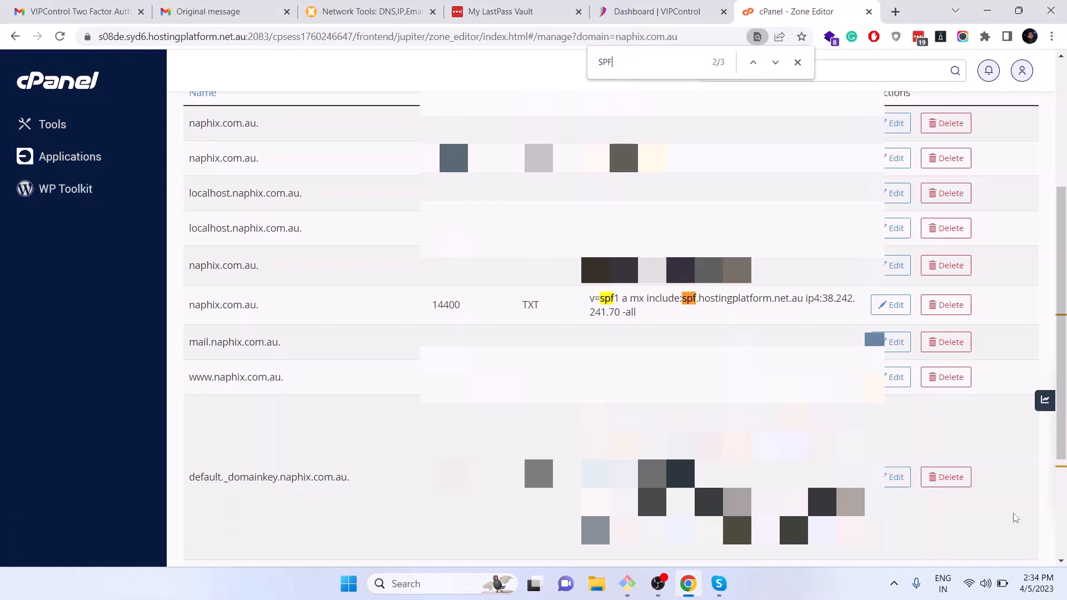
click(895, 304)
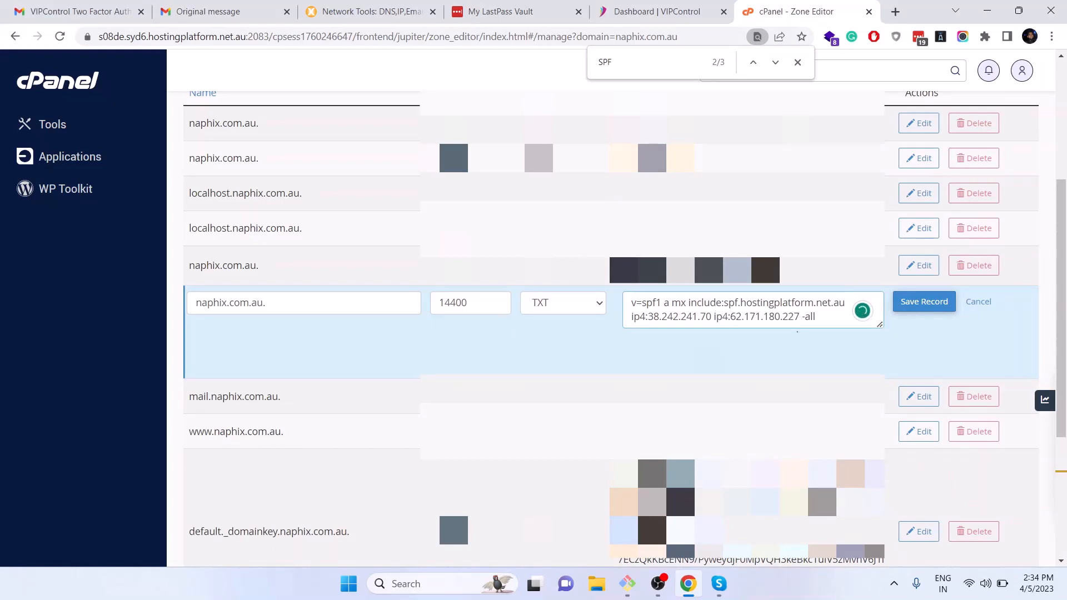
click(923, 301)
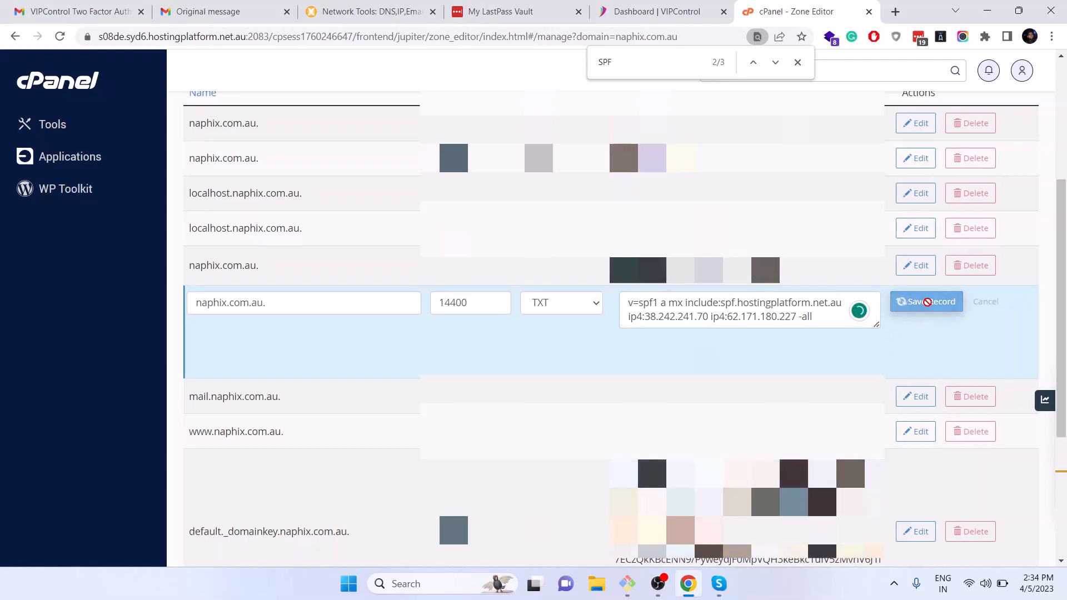
click(368, 12)
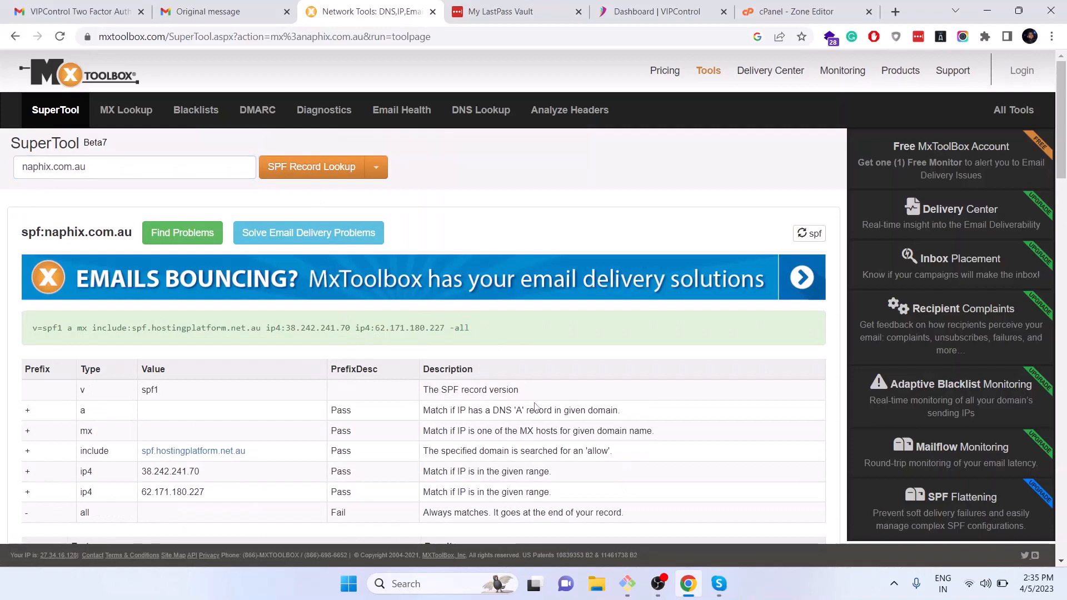
mouse_move(658, 583)
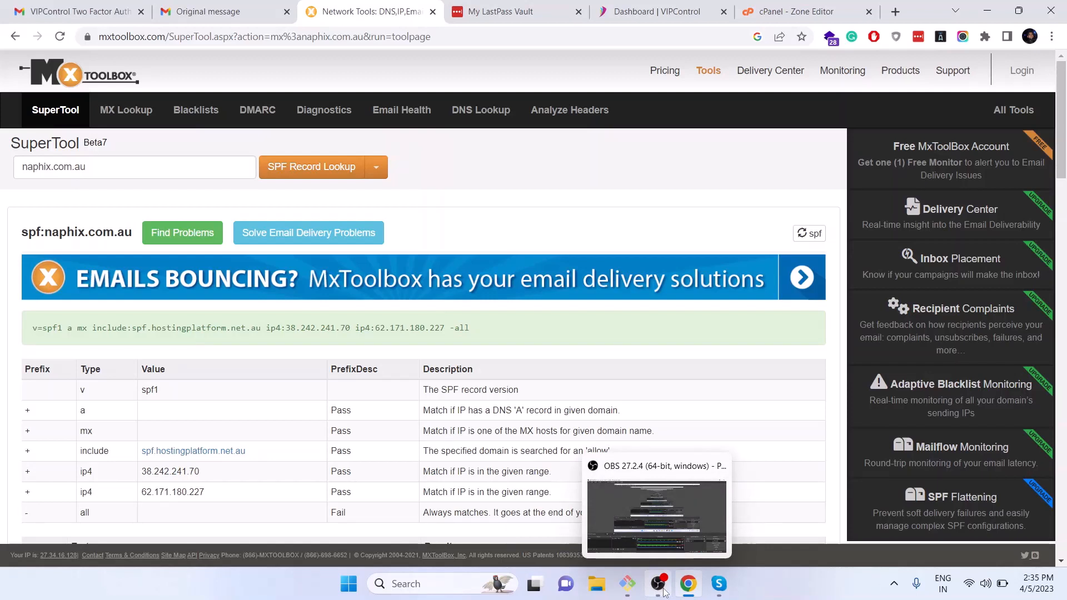
Return to the server terminal after confirming both SPF ip4 addresses pass.
click(626, 583)
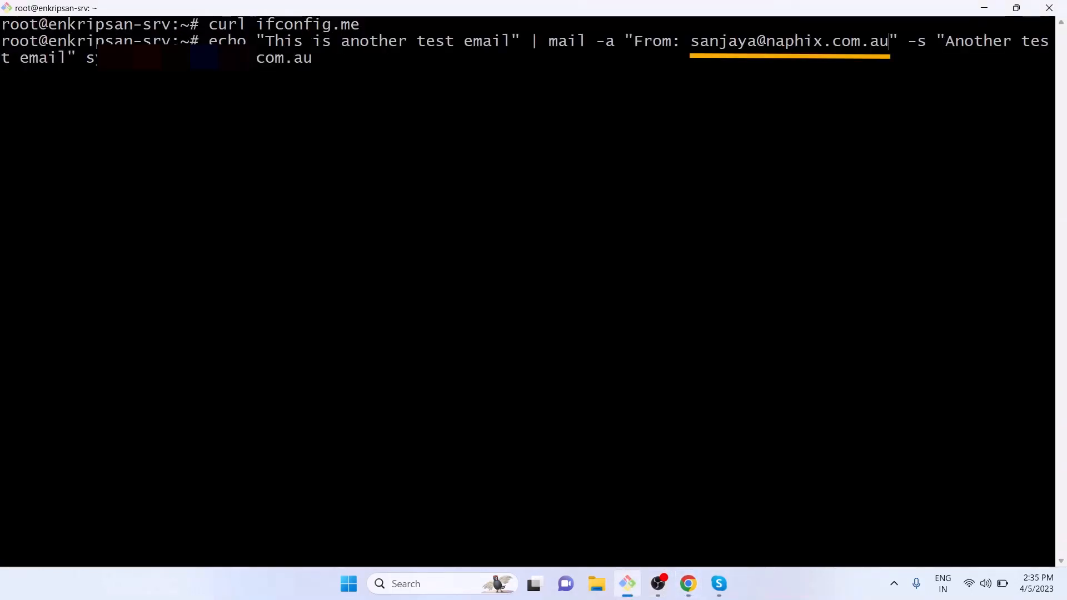
Tail /var/log/mail.log to confirm the naphix.com.au test email was sent.
text(t@enkripsan-srv:~# t)
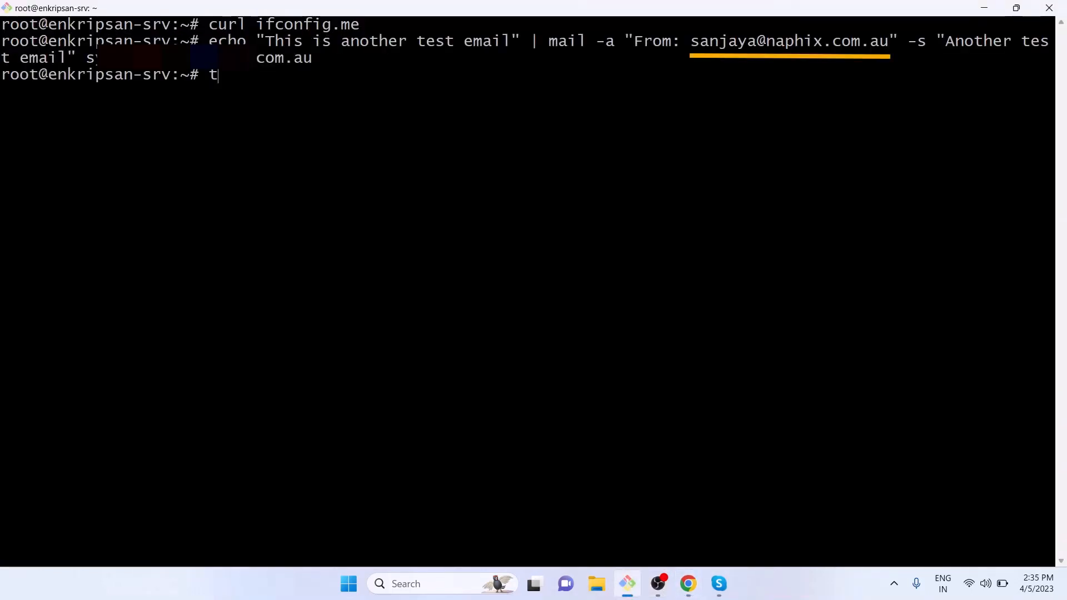
text(ail)
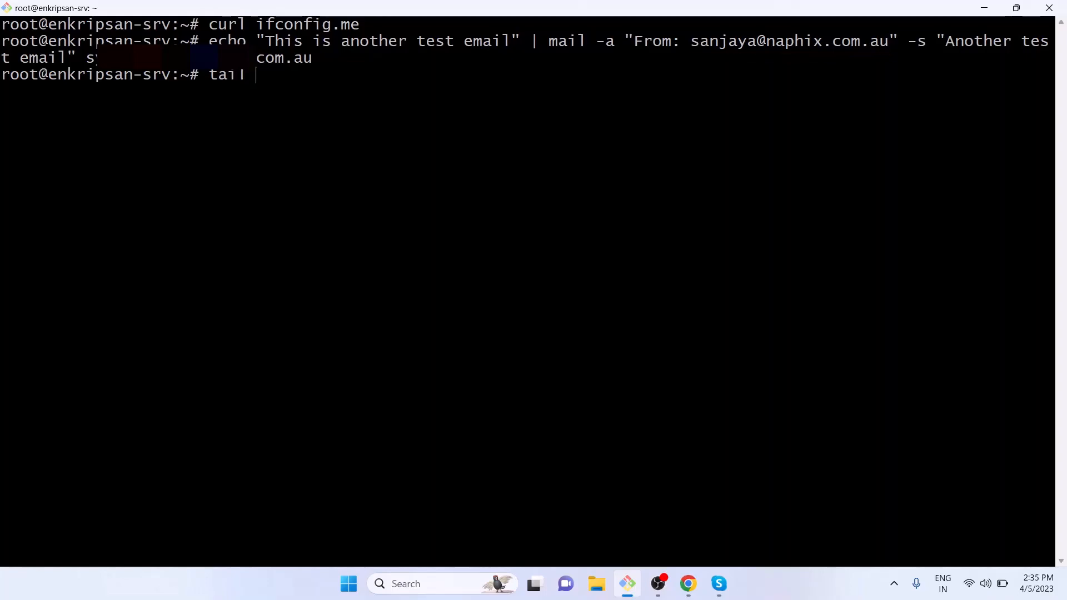
text(-f /var/log/mail.log)
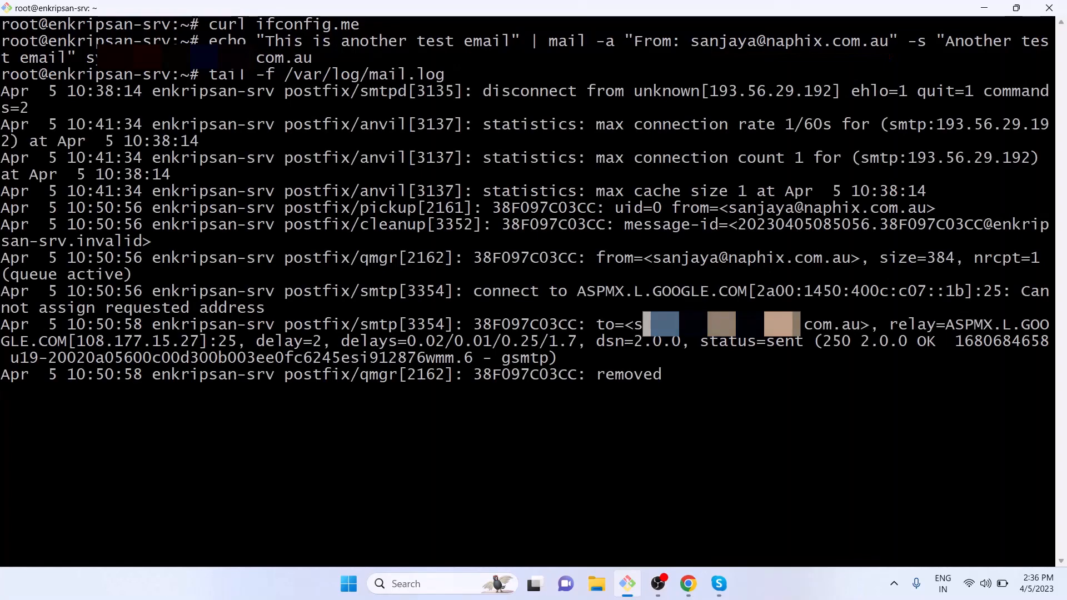
double_click(627, 376)
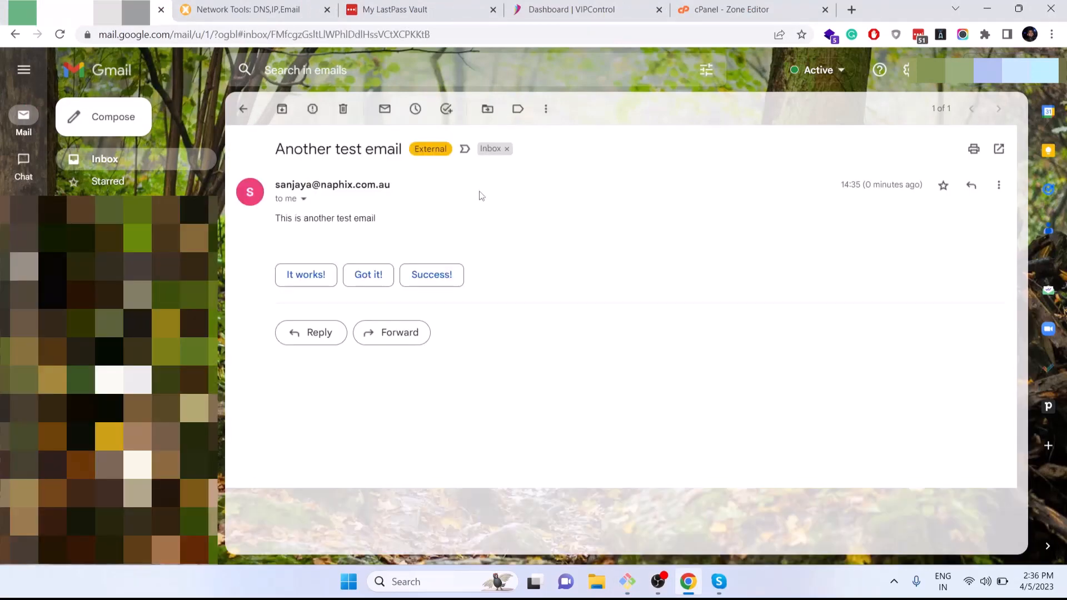
mouse_move(304, 203)
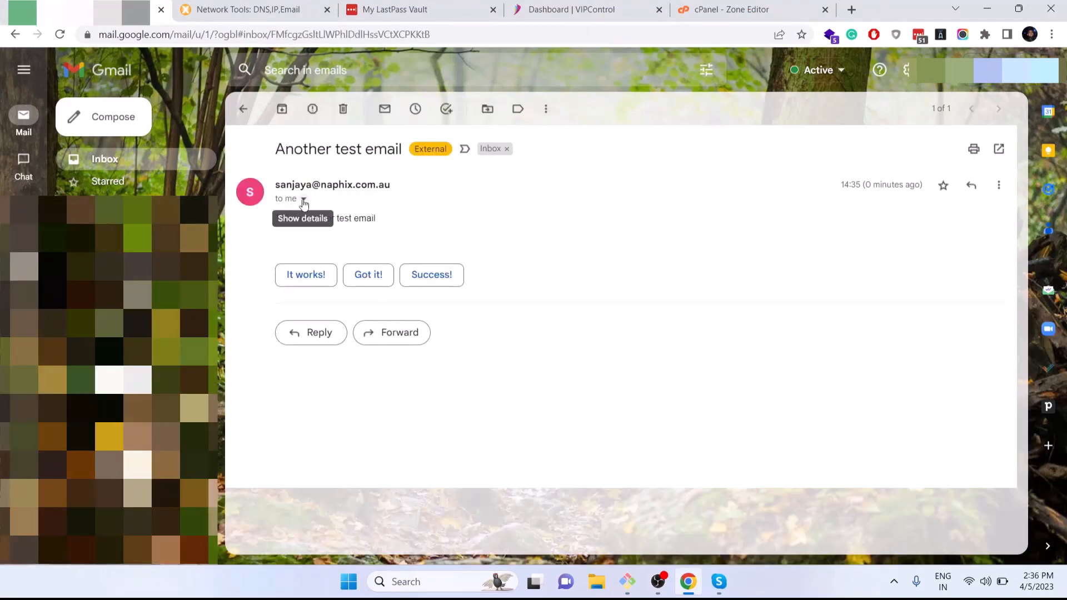
Expand the email's sender details showing mailed-by naphix.com.au with standard TLS.
click(303, 197)
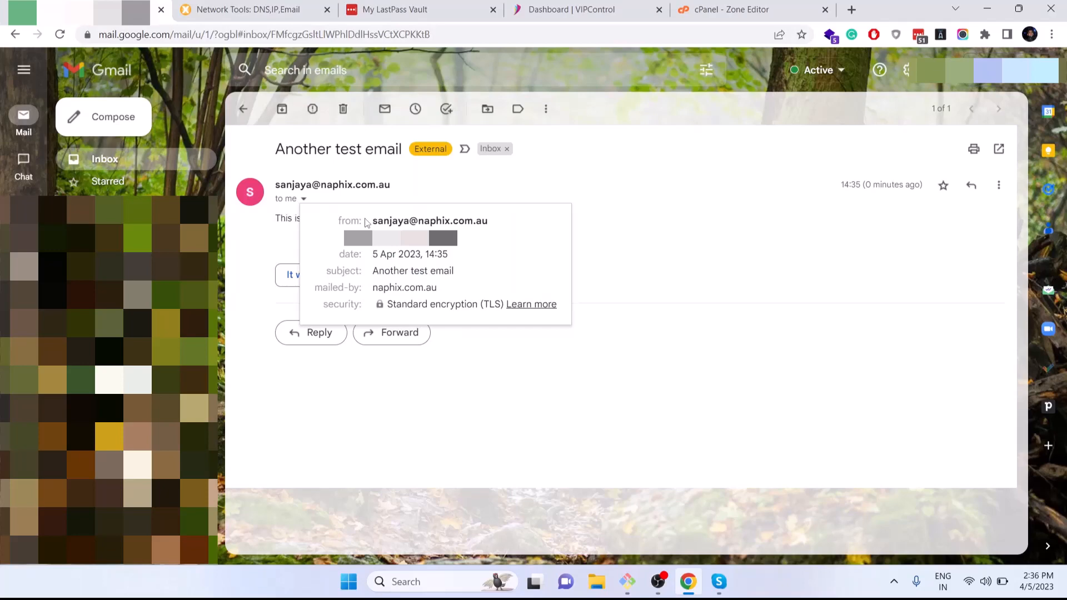
double_click(429, 221)
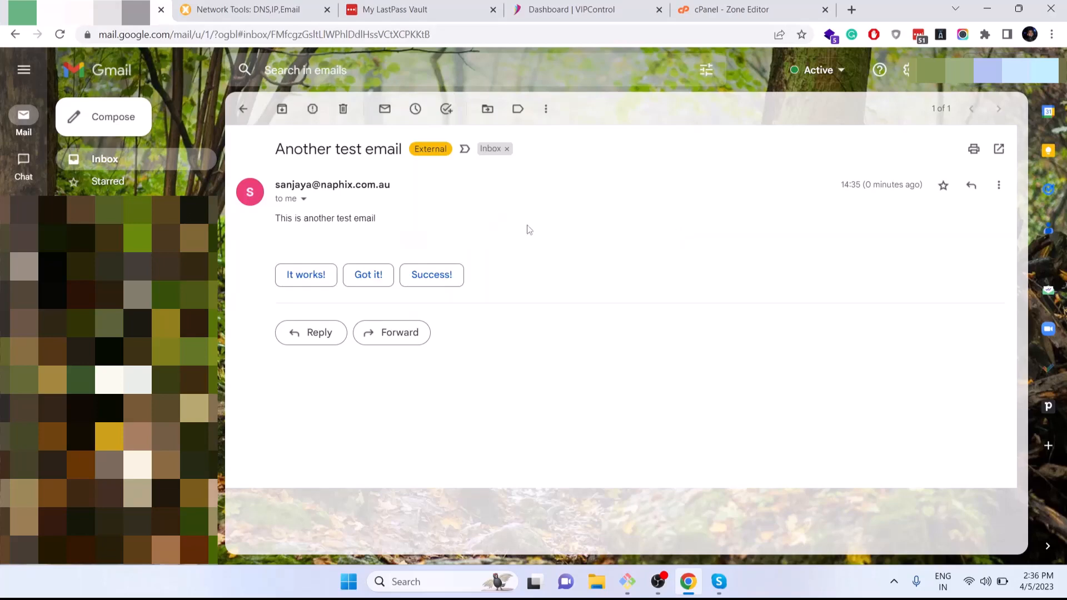
click(303, 199)
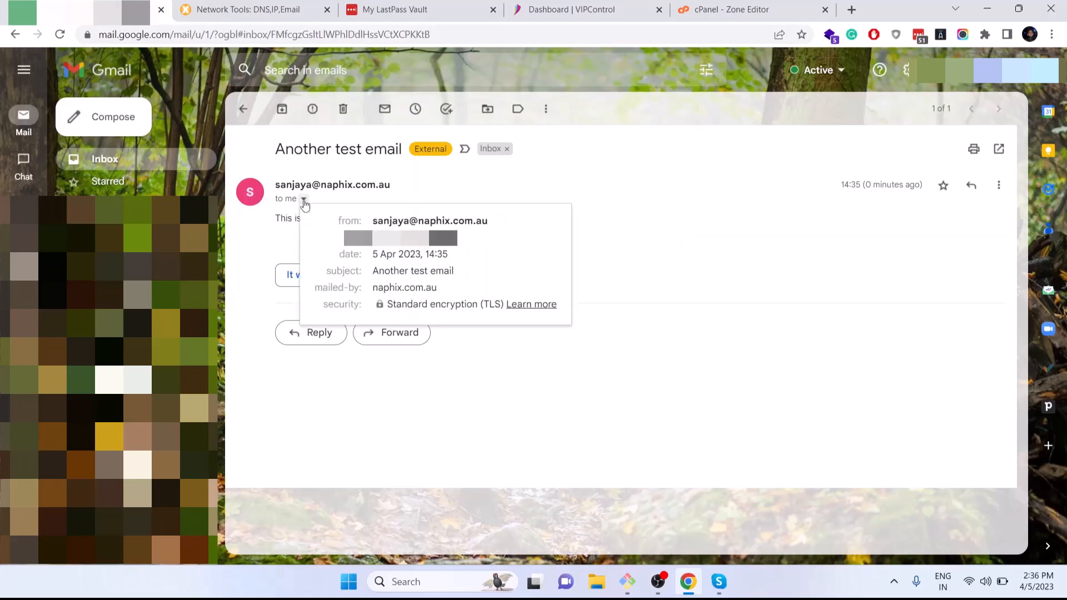